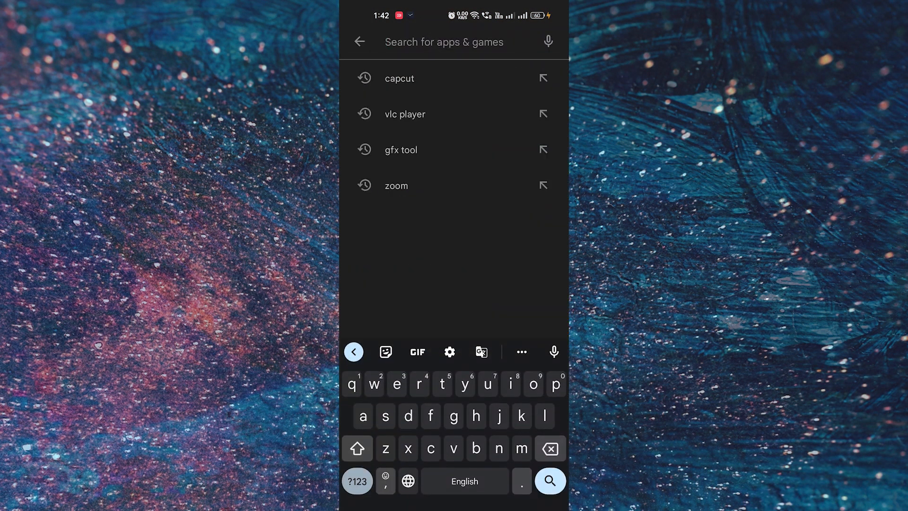
Search the Play Store for 'turbo' and pick the 'turbo vpn' suggestion.
{"action": "type", "text": "turbo"}
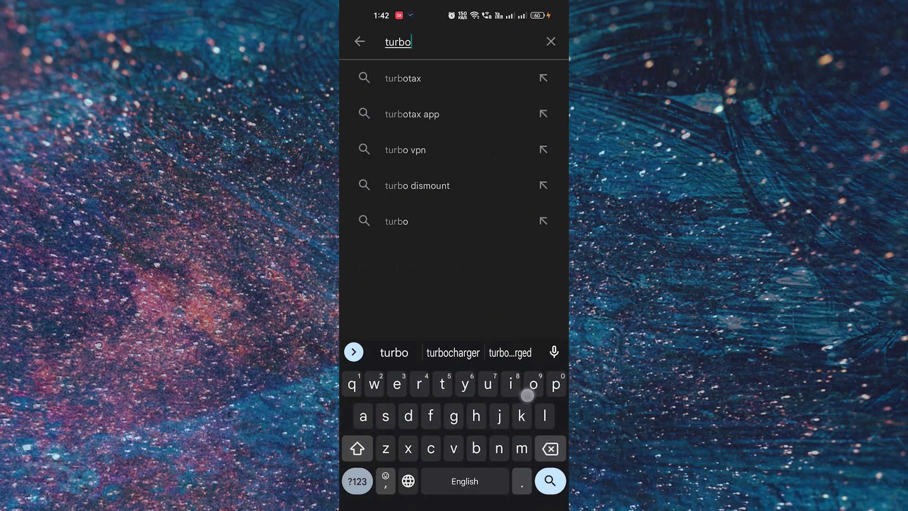
{"action": "left_click", "coordinate": [405, 150]}
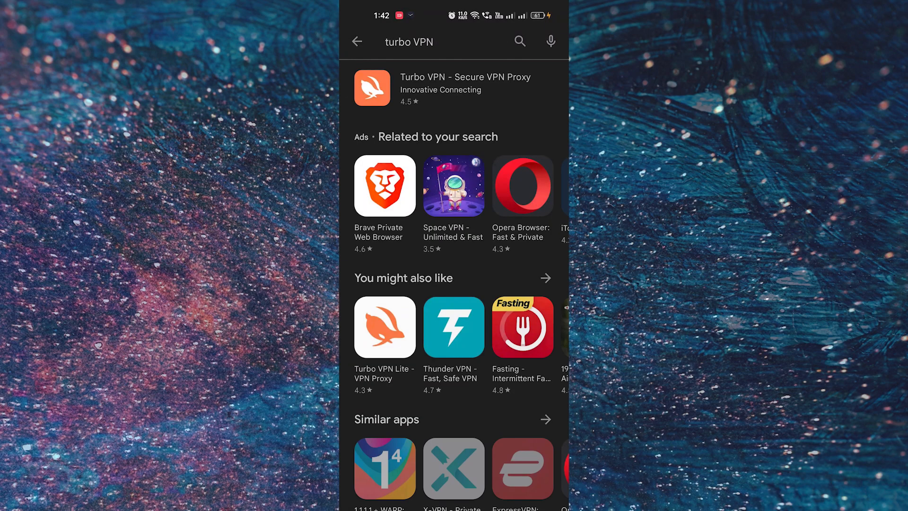
Choose the Turbo VPN - Secure VPN Proxy result to install and launch it.
{"action": "left_click", "coordinate": [359, 41]}
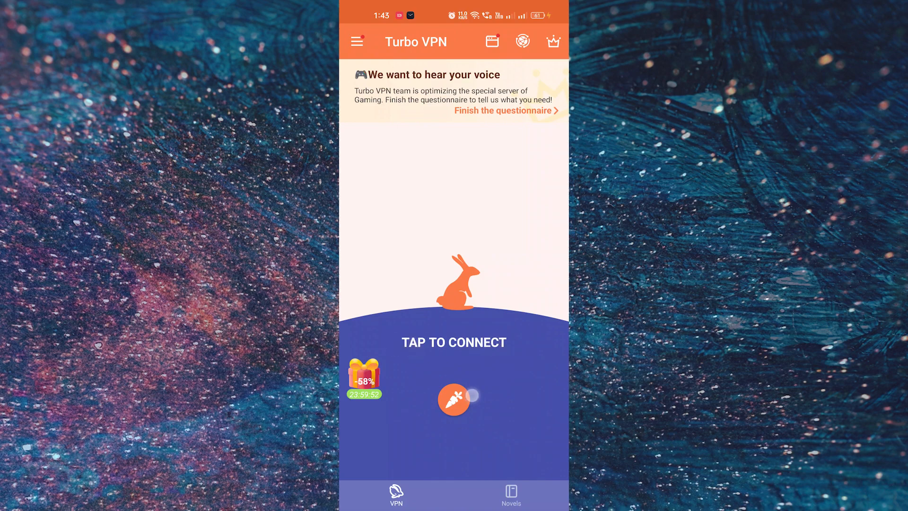
Start a VPN connection, then retry after the Connection Failed message.
{"action": "left_click", "coordinate": [454, 402]}
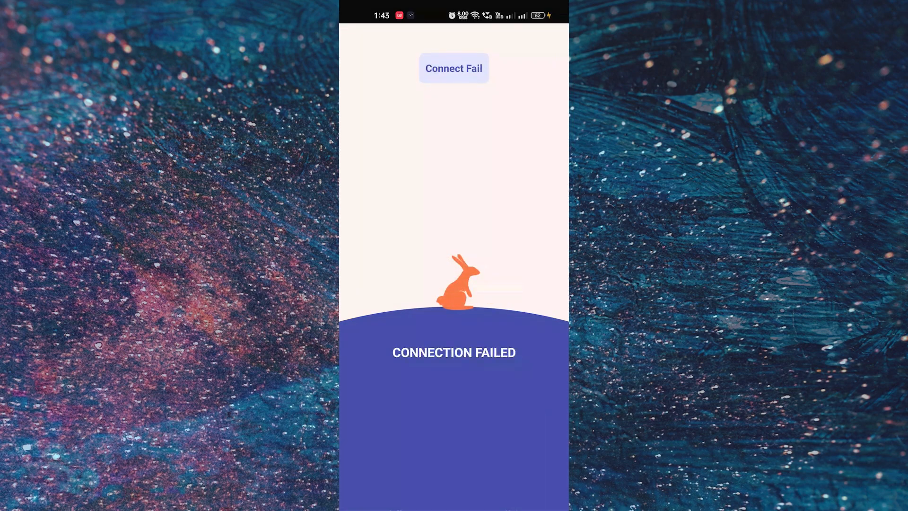
{"action": "left_click", "coordinate": [454, 69]}
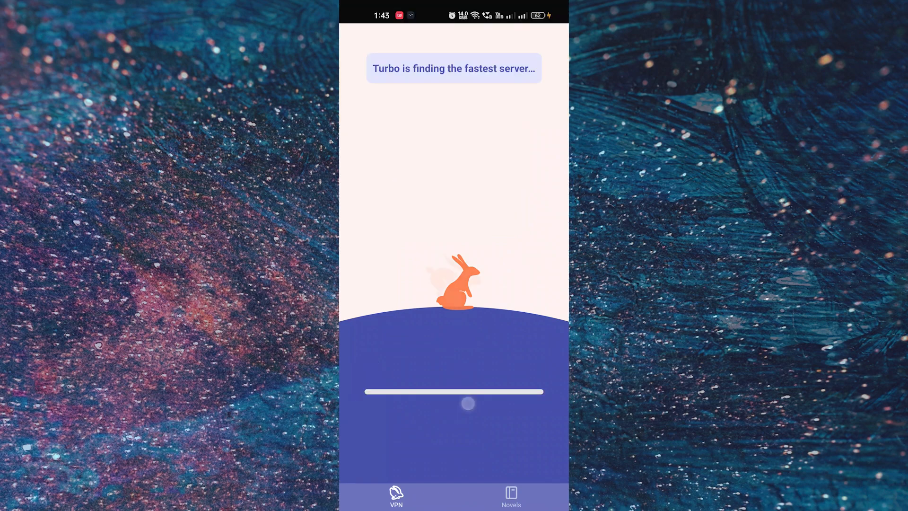